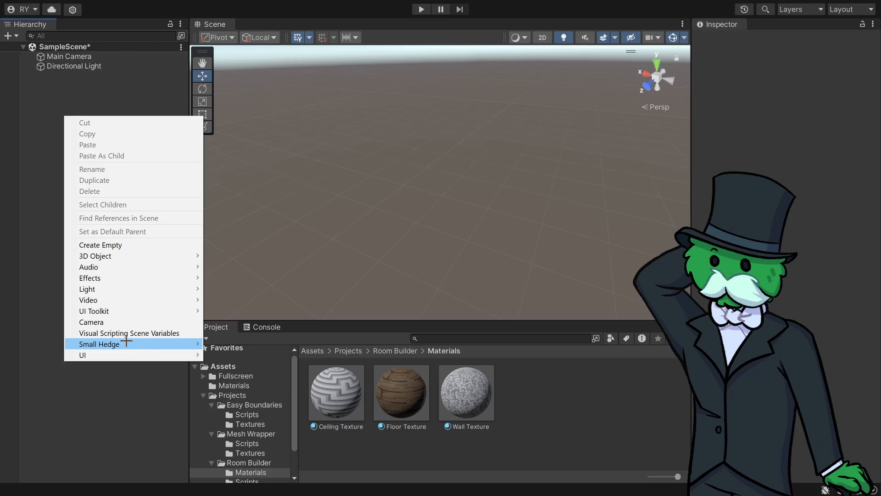
- Create a Room Builder and inspect its settings, Floor and Wall 3
click(99, 344)
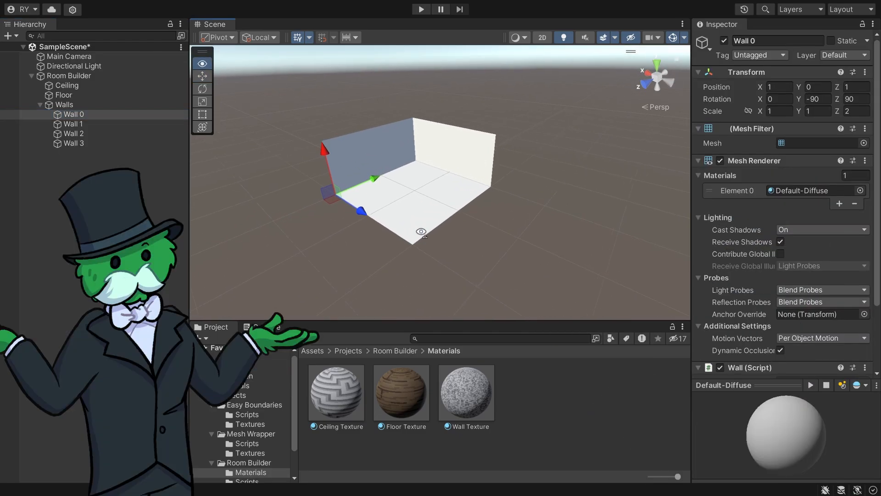
click(69, 75)
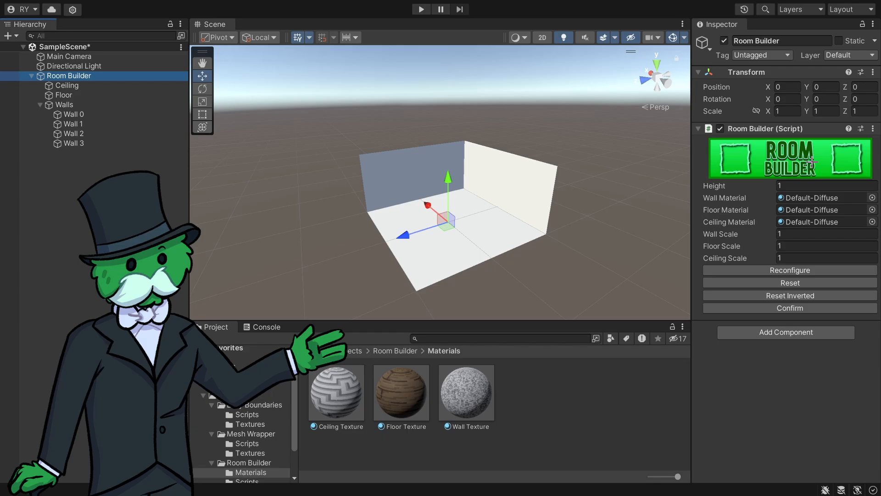
click(64, 95)
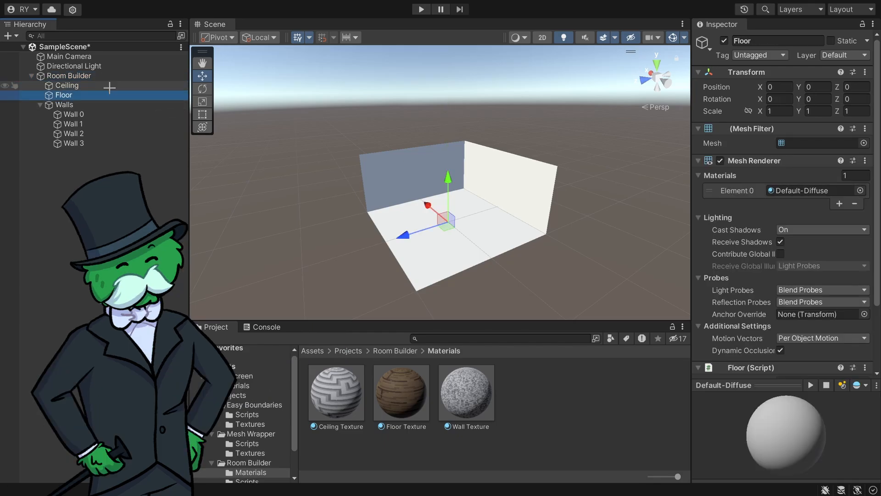
click(73, 144)
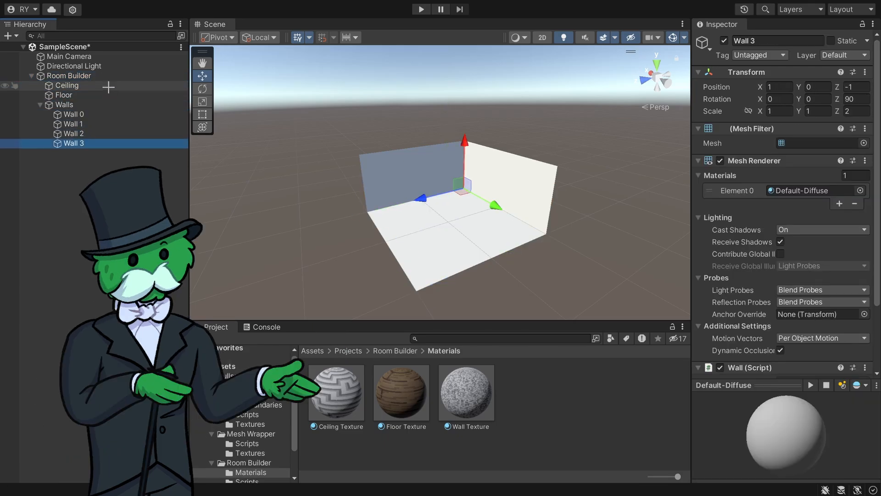
click(69, 75)
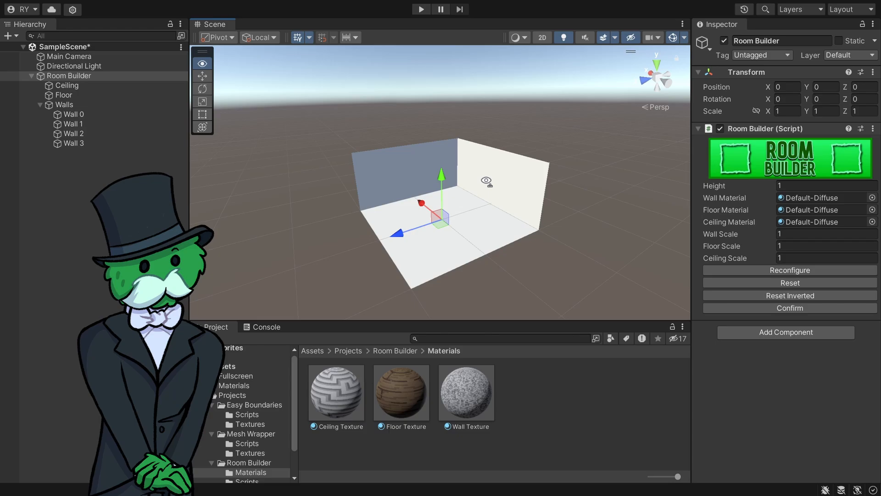
- Assign the Wall, Floor and Ceiling Texture materials to the Room Builder fields
click(335, 391)
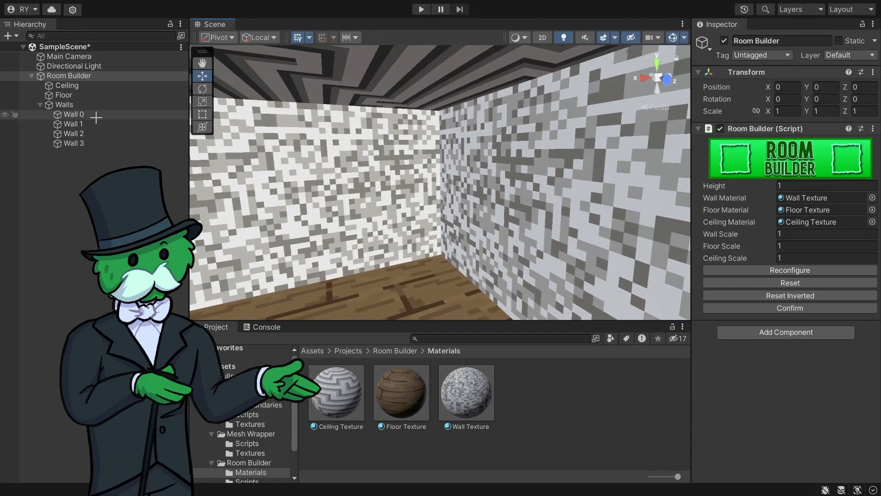
- Set room height to 3.47 and add walls until the room has eight
click(73, 123)
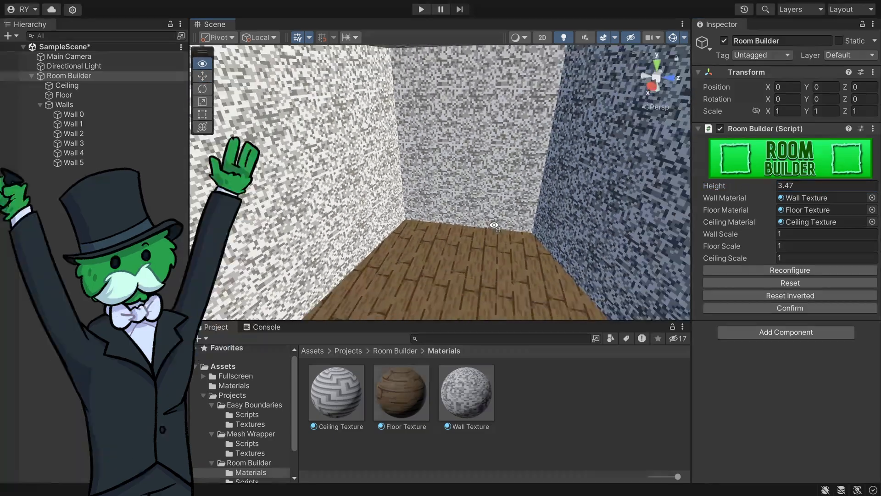
click(73, 143)
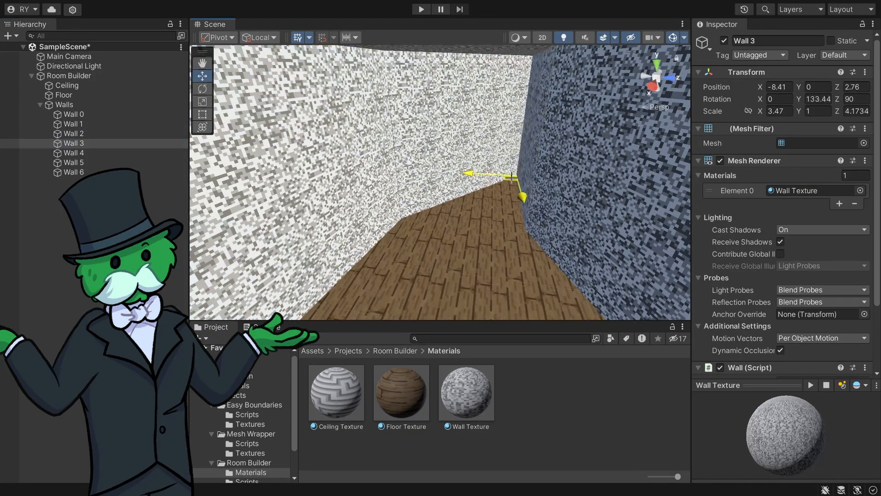
click(73, 163)
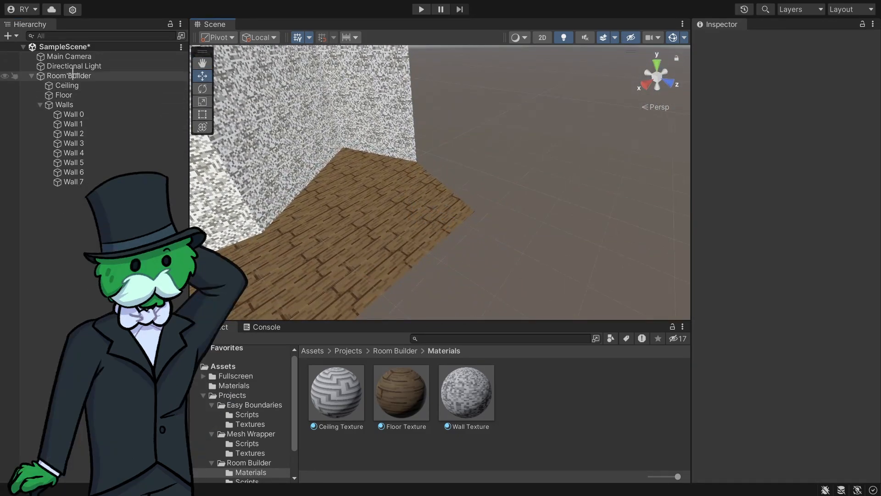
click(69, 76)
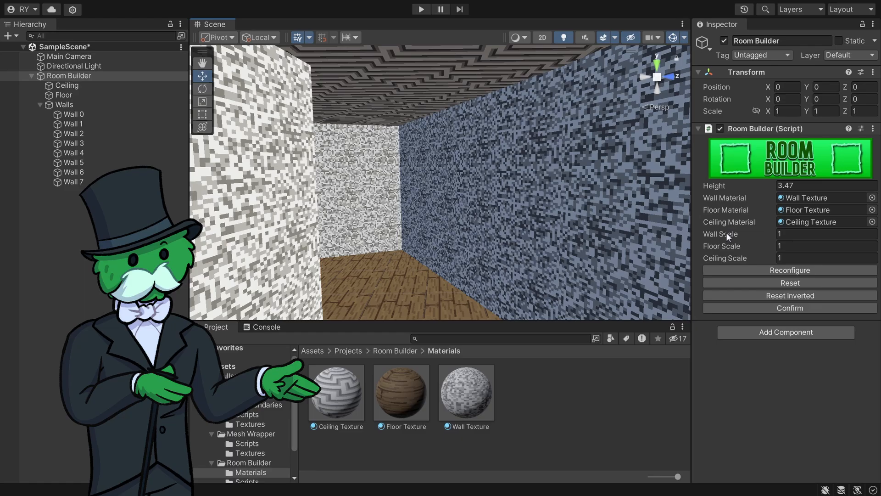
- Enter 0.31 in the Room Builder's Wall Scale field
text(0.31)
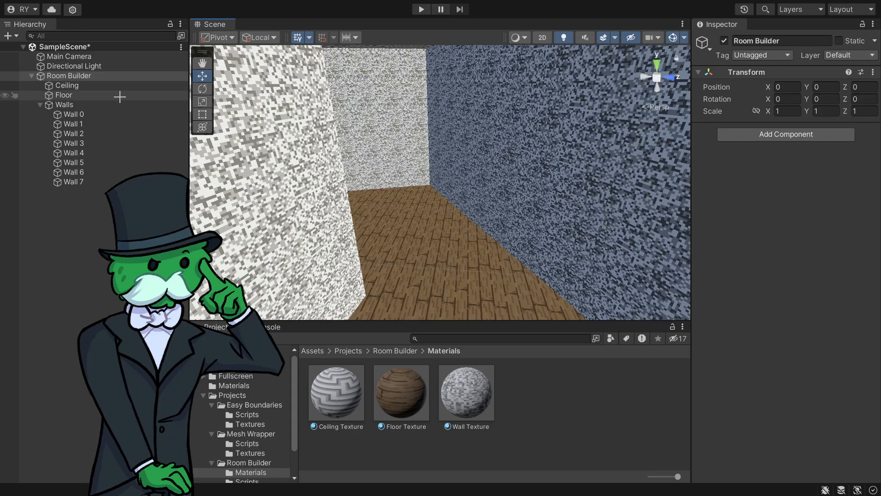
- Check wall and floor tiling, then set wall, floor, ceiling scales to 1.57, 1.45, 1.04
click(73, 123)
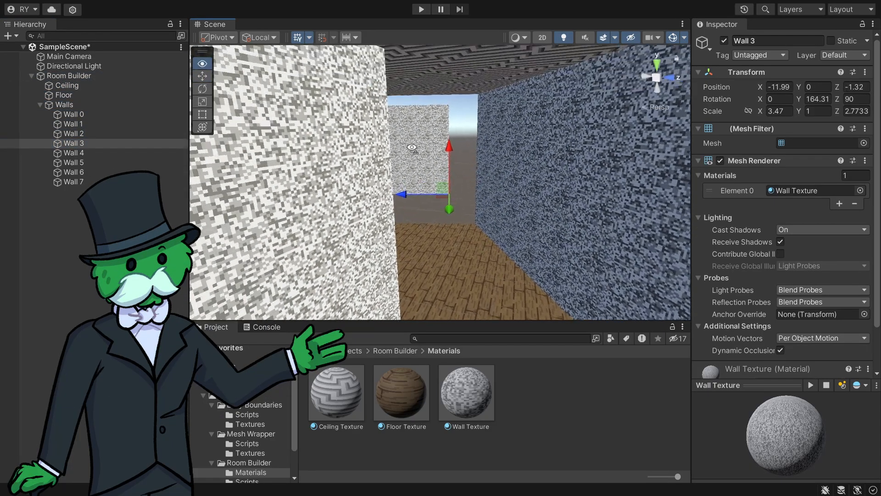
click(64, 95)
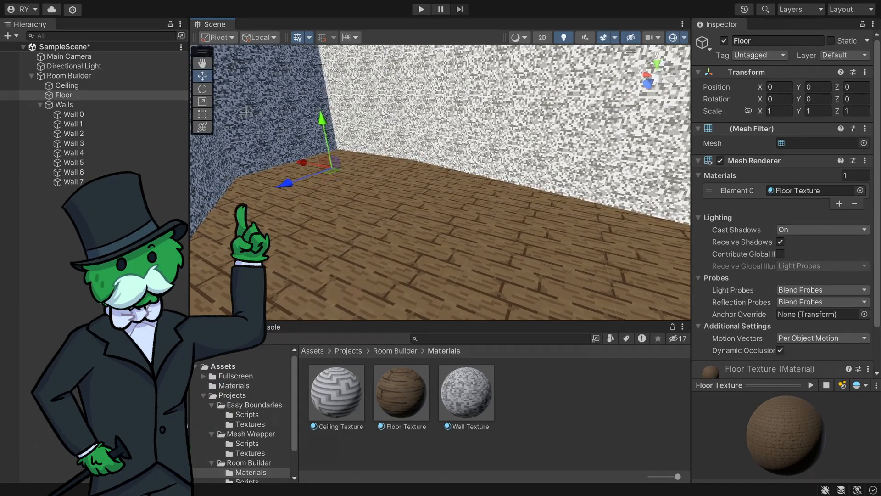
click(70, 75)
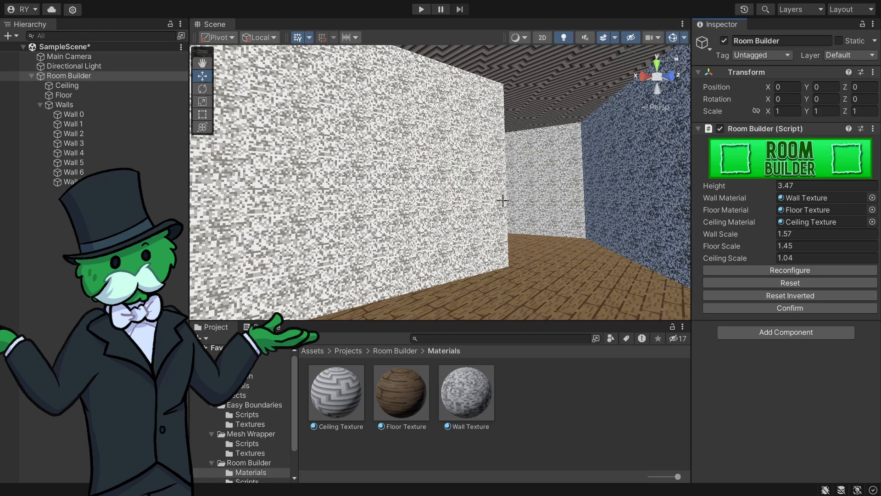
- Add a ninth wall, then apply Reset Inverted to turn the room into a pillar
click(74, 143)
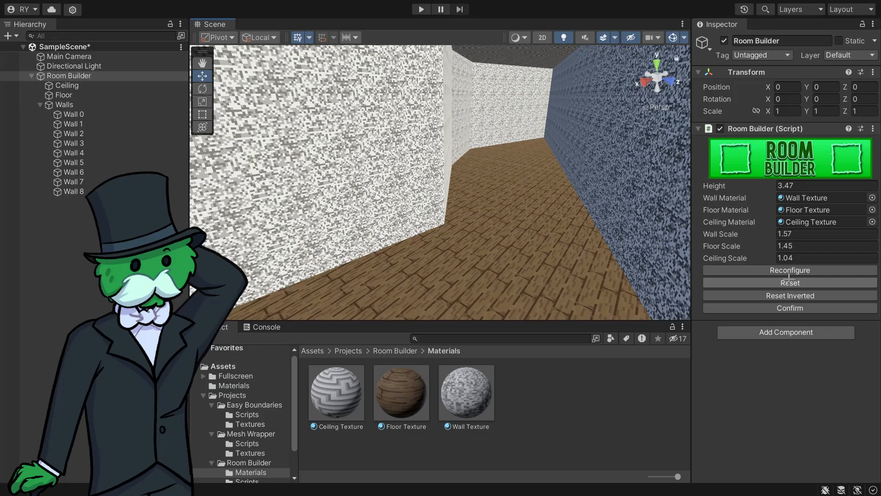
click(789, 270)
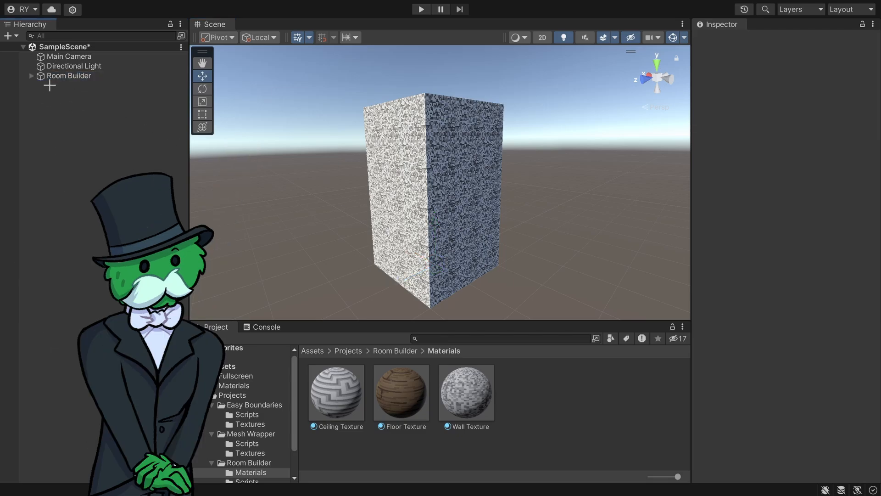
- Add a second Room Builder, expand its walls around the pillar, and select a pillar wall
click(73, 85)
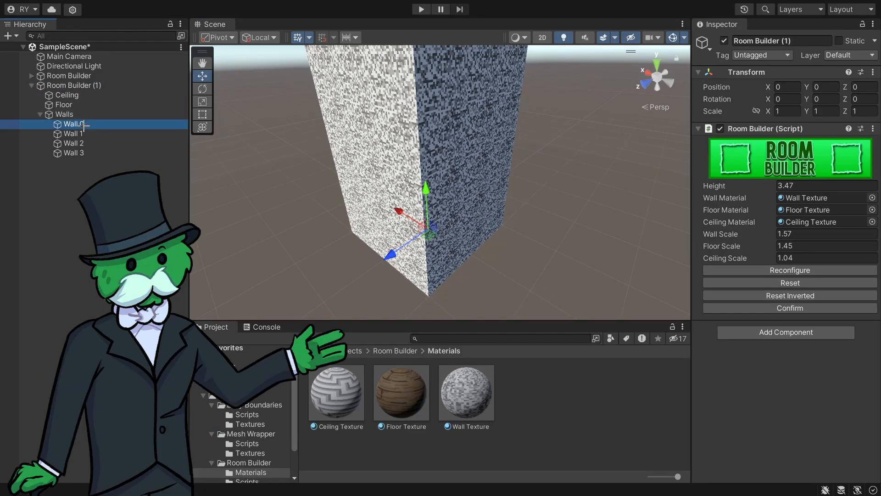
click(74, 125)
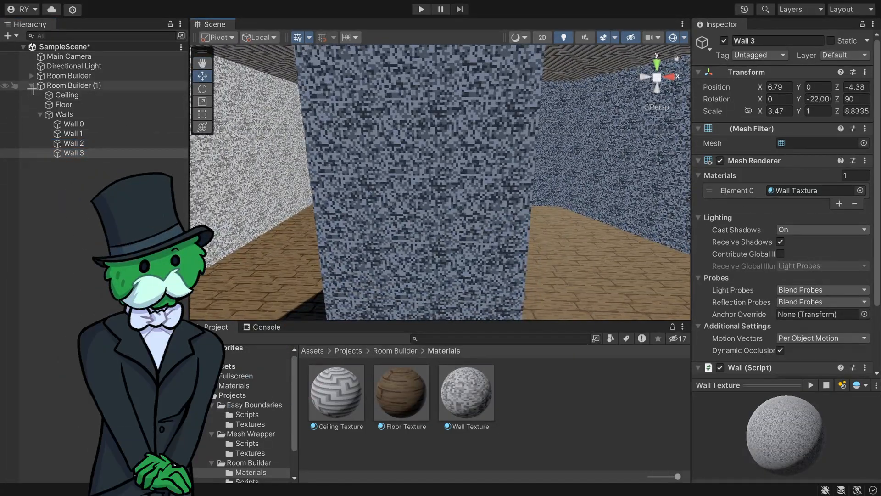
click(72, 123)
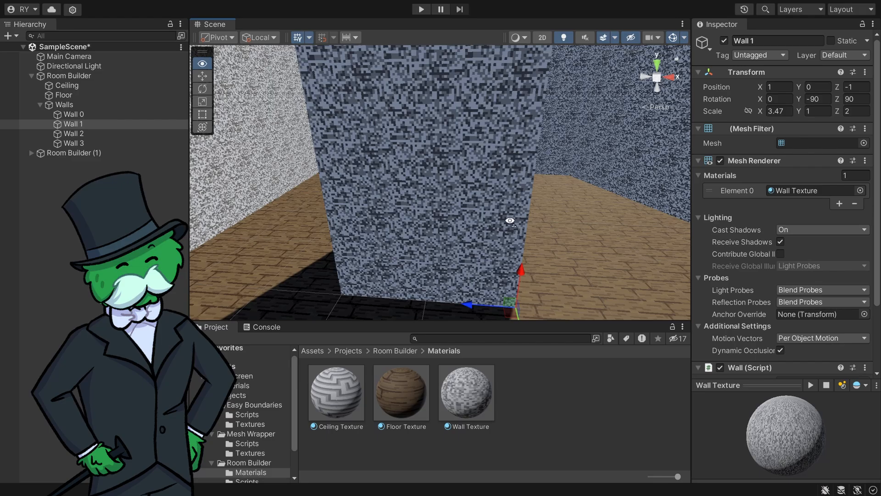